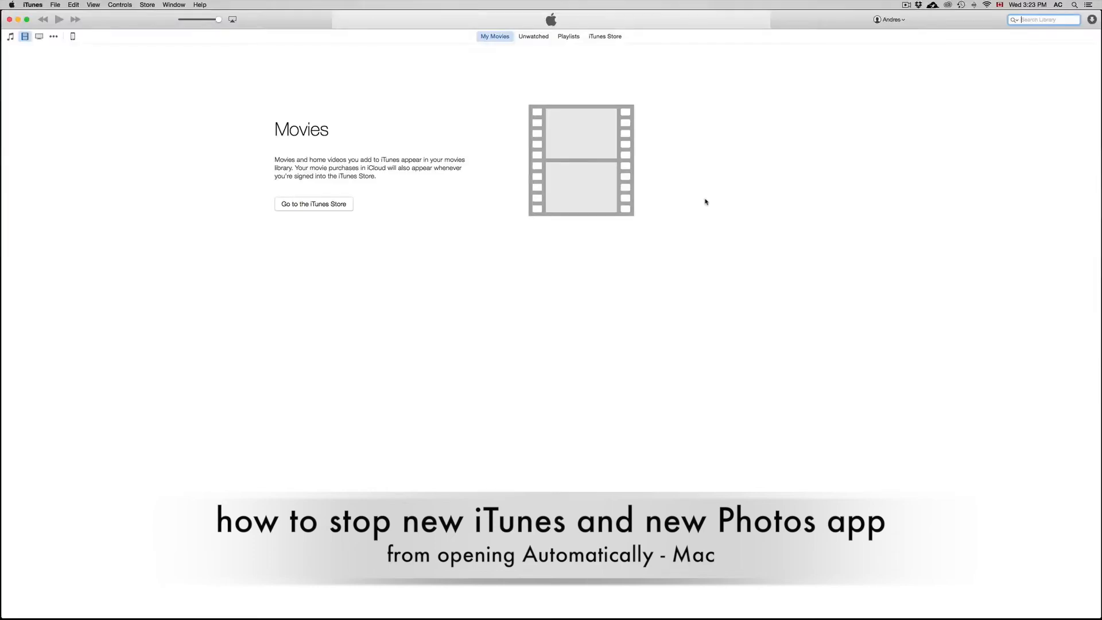
mouse_move(698, 227)
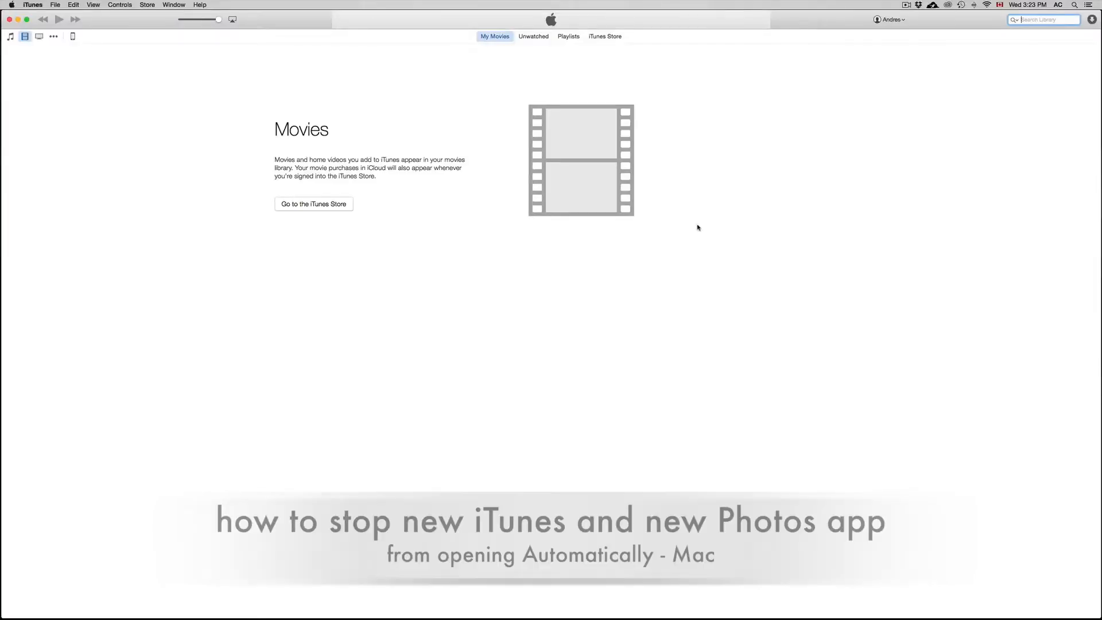
mouse_move(625, 608)
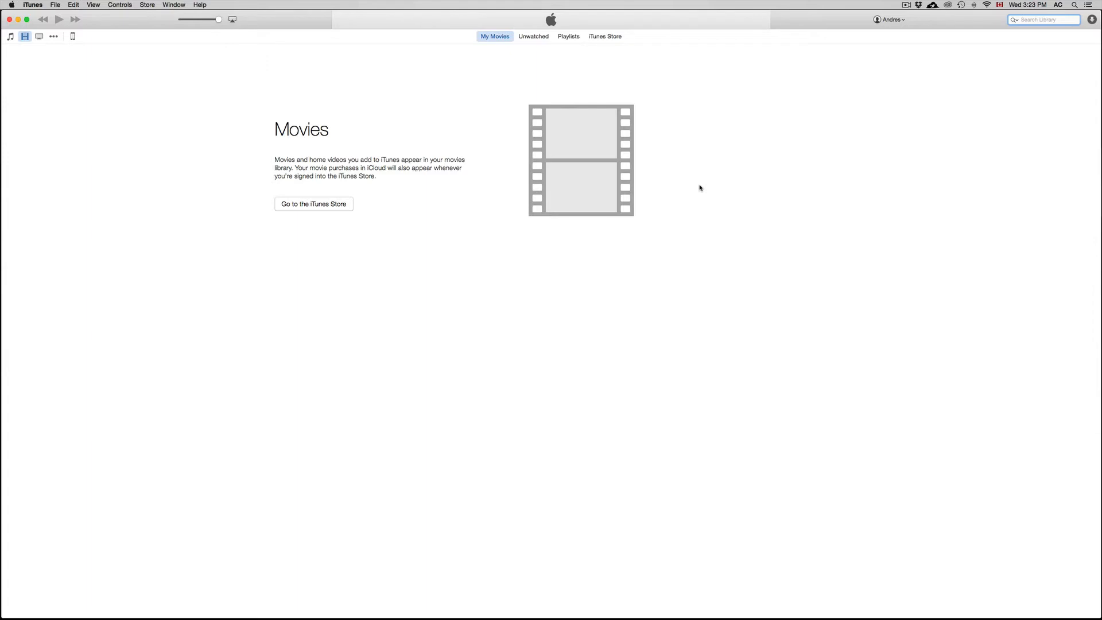
mouse_move(252, 147)
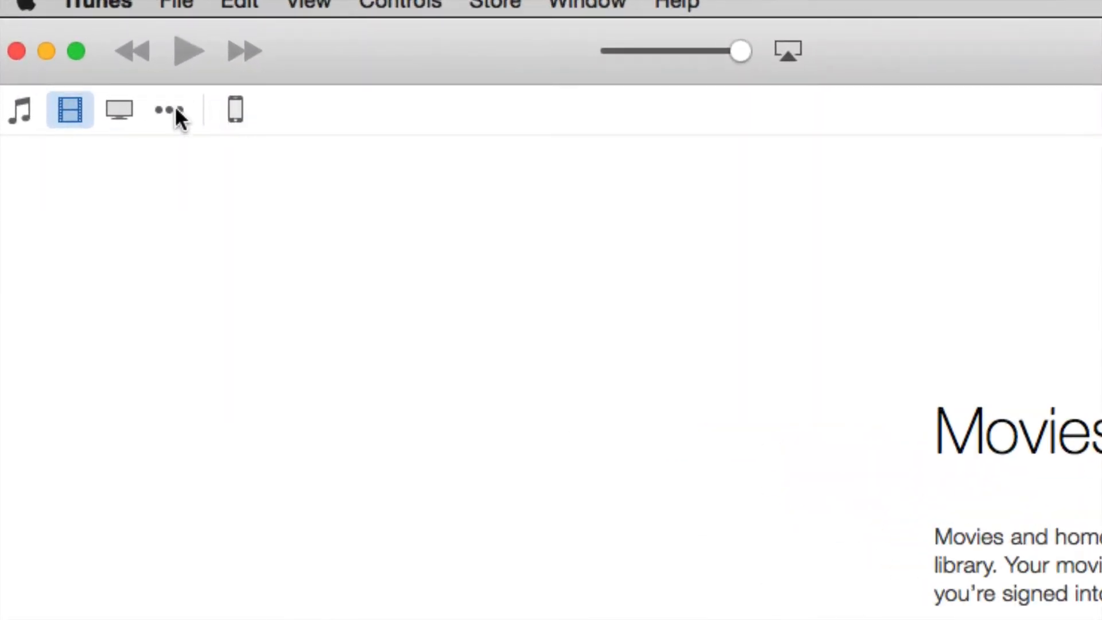
Open the iPhone 5 Summary page showing iCloud backup and automatic sync options.
click(235, 109)
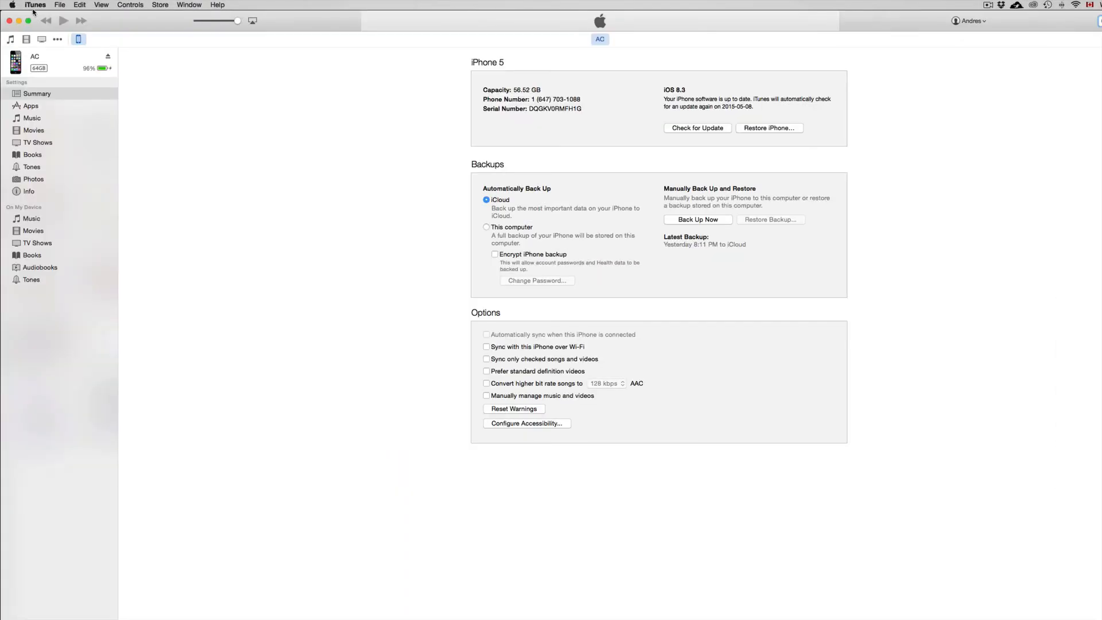
Enable 'Prevent iPods, iPhones, and iPads from syncing automatically' in Devices preferences, then launch Photos.
click(34, 5)
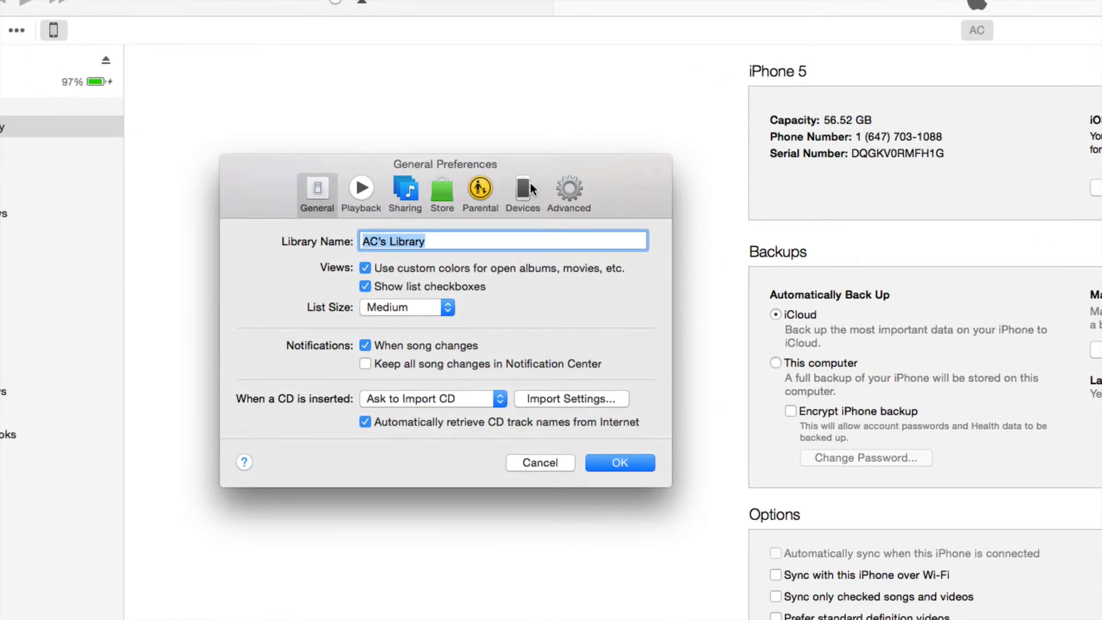
click(522, 189)
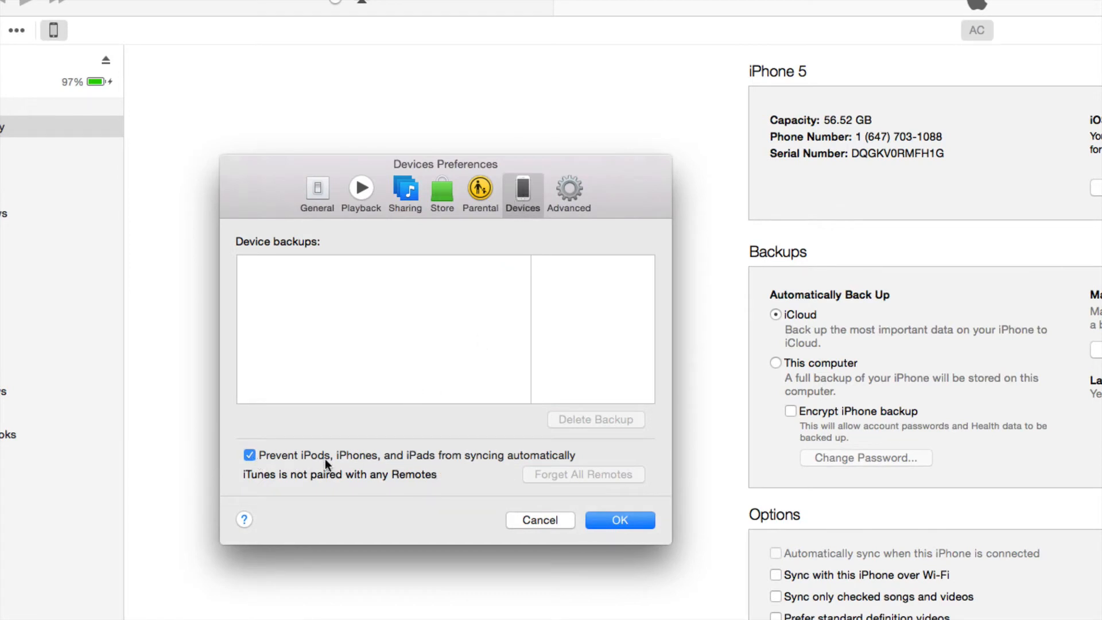
mouse_move(260, 450)
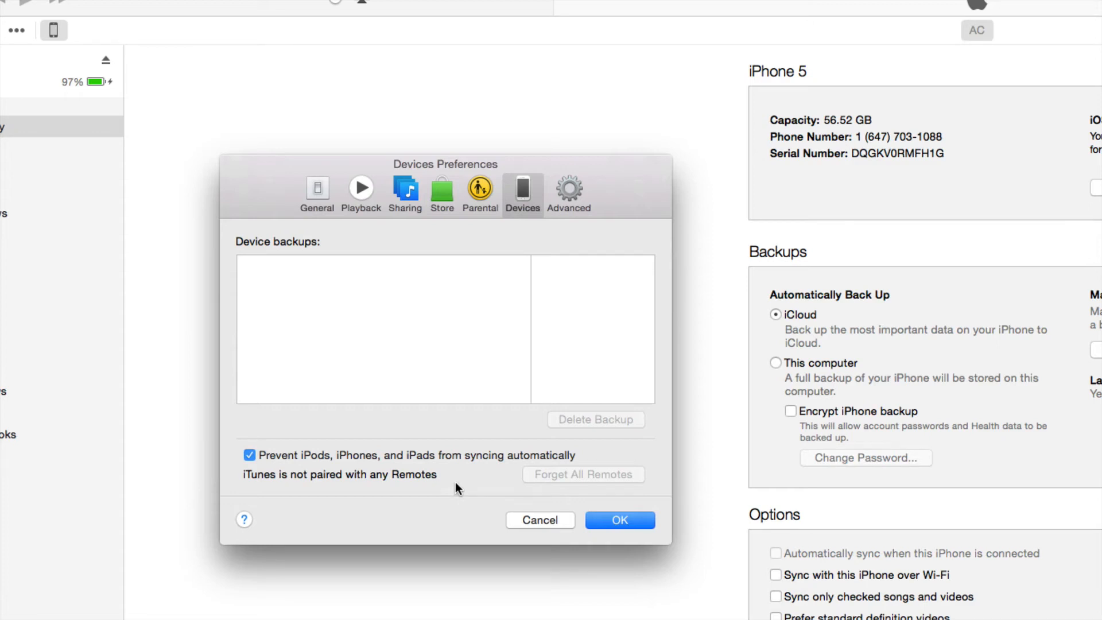
mouse_move(564, 508)
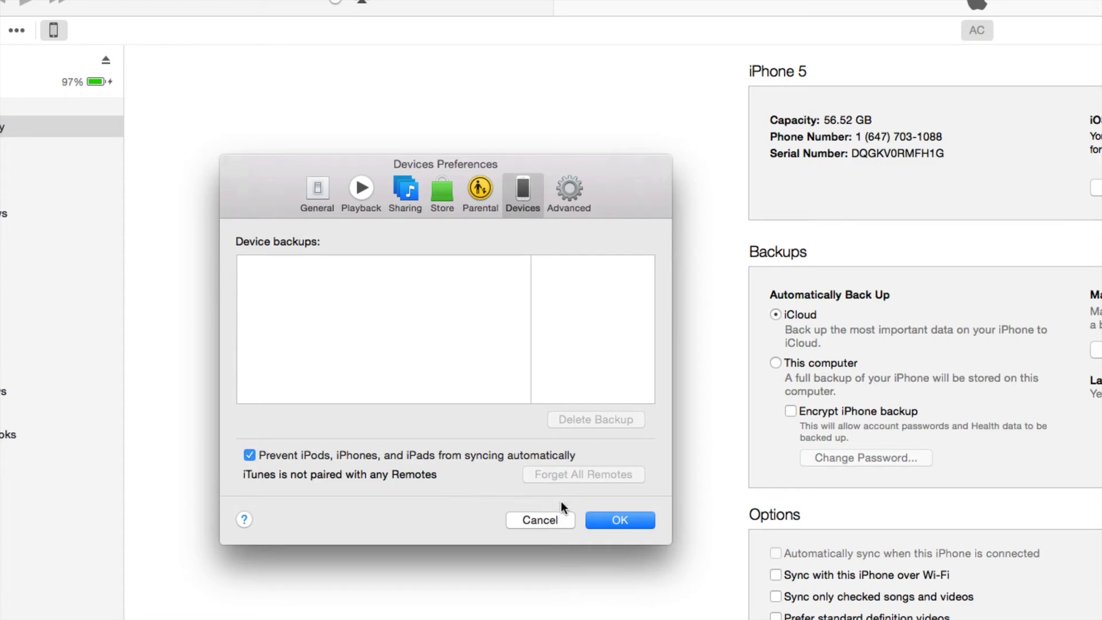
click(619, 520)
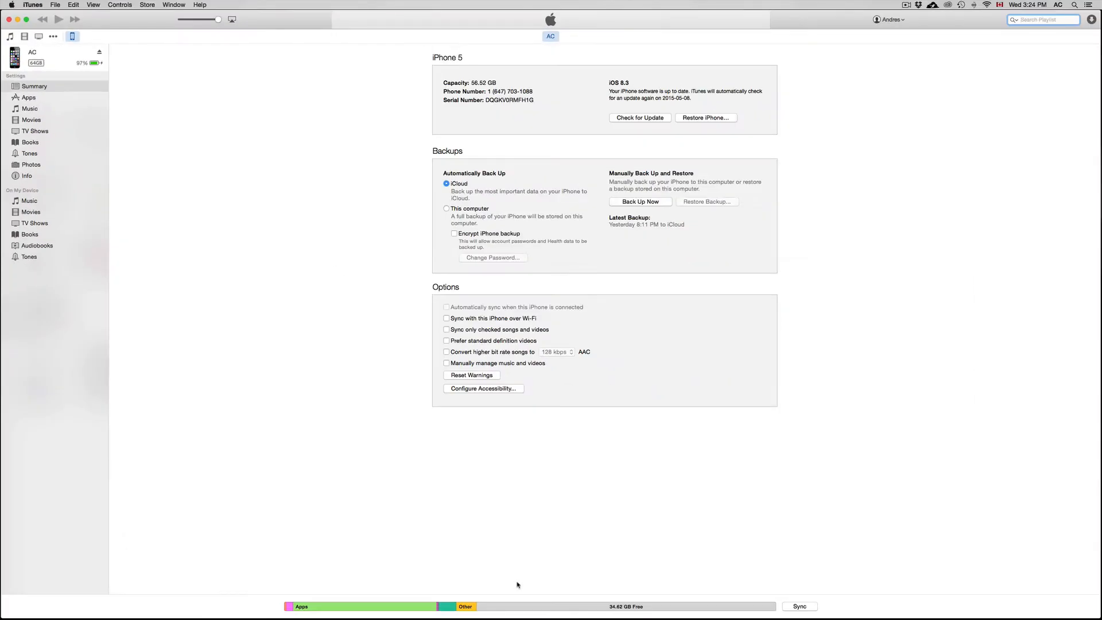
mouse_move(614, 599)
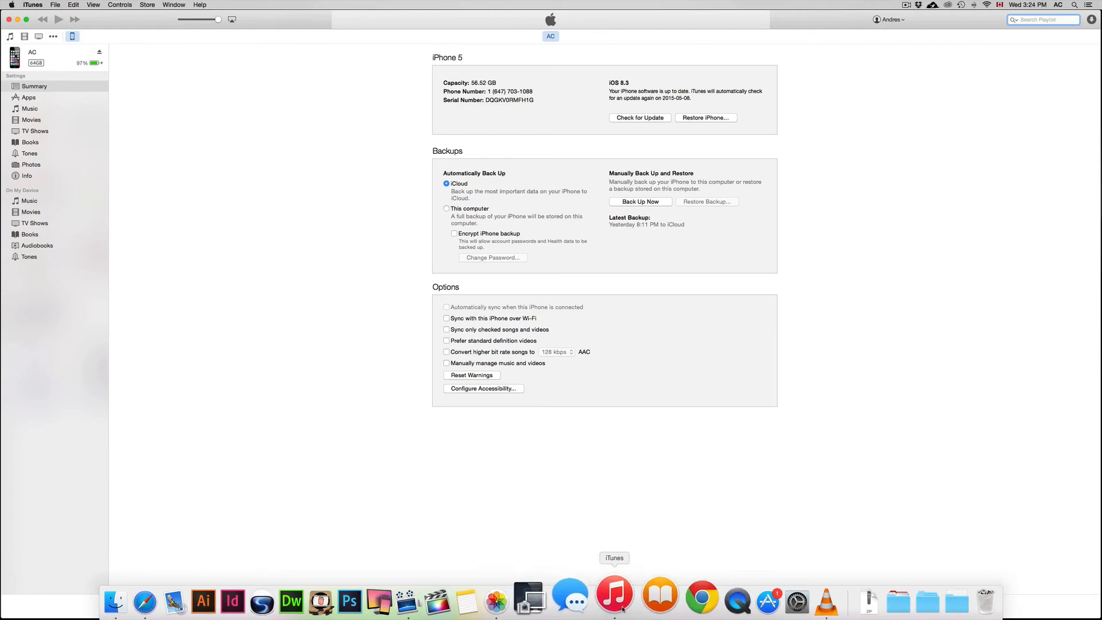
click(529, 600)
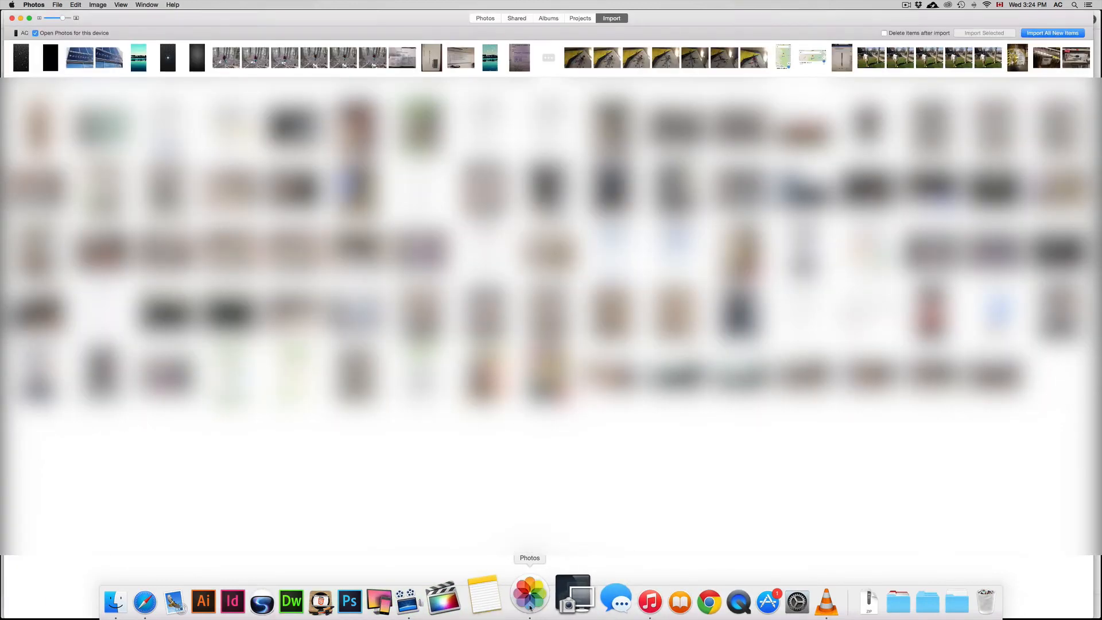
Switch to the Photos library view, then return to importing from the connected iPhone.
click(485, 18)
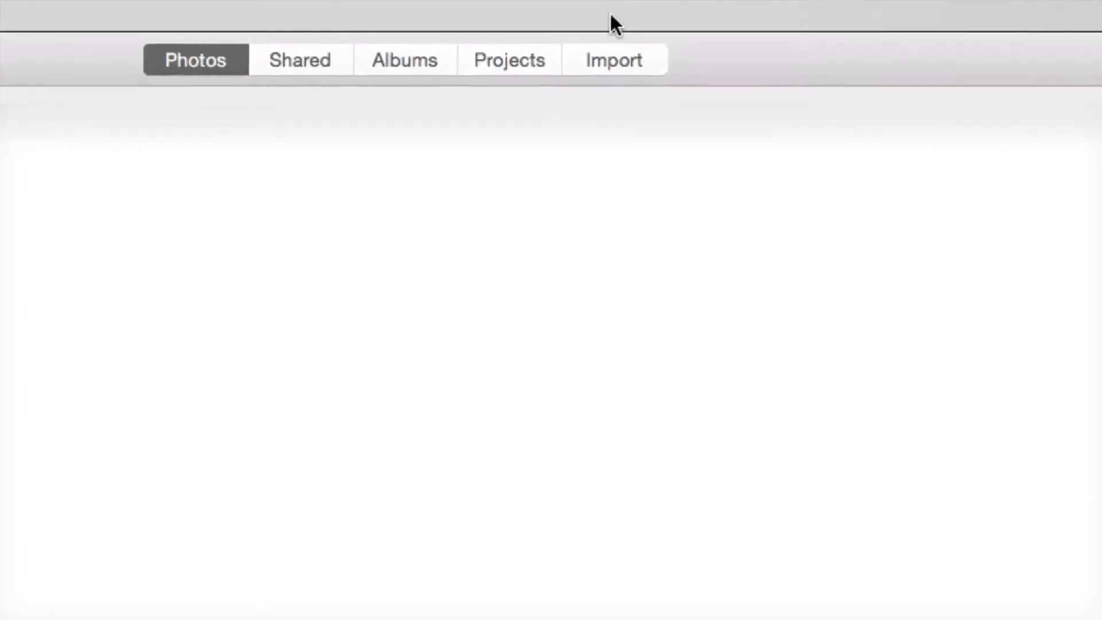
click(613, 60)
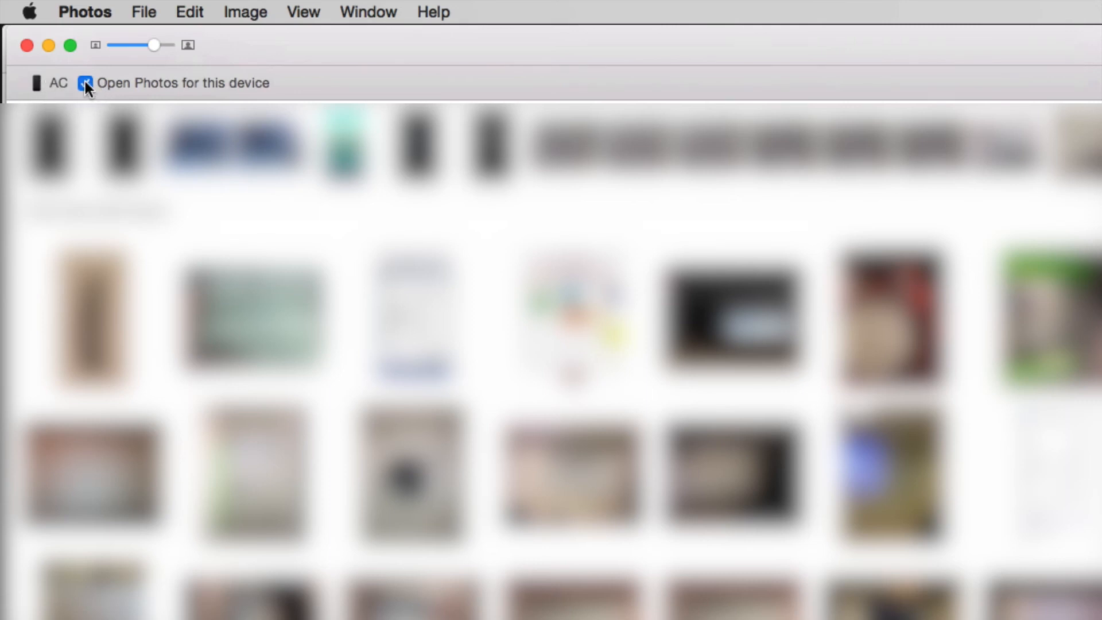
Uncheck 'Open Photos for this device' on the iPhone import screen.
click(85, 83)
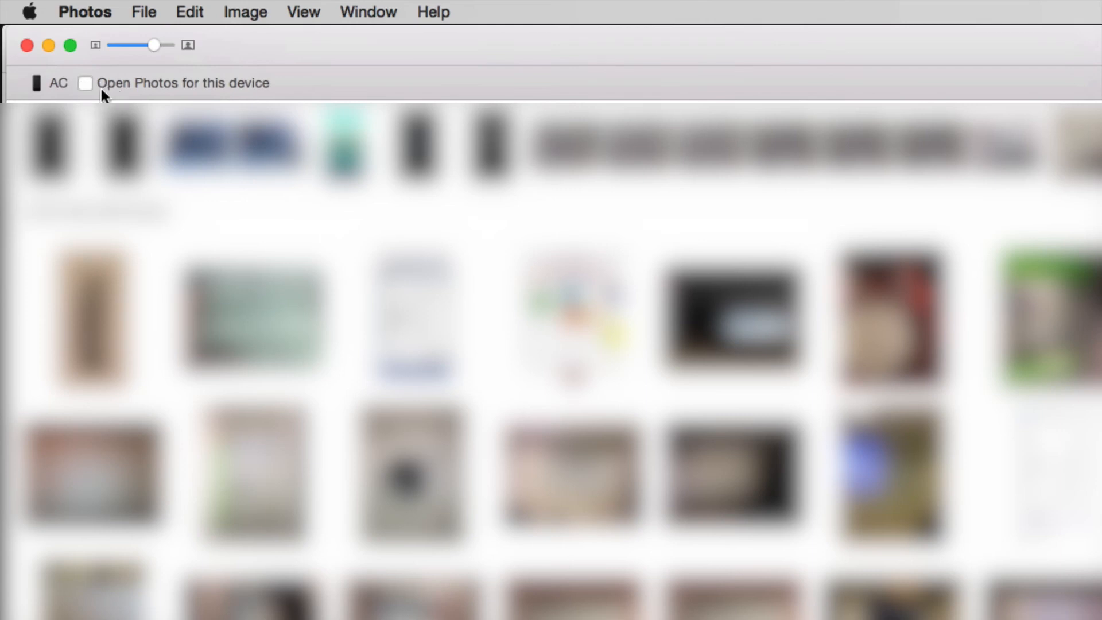